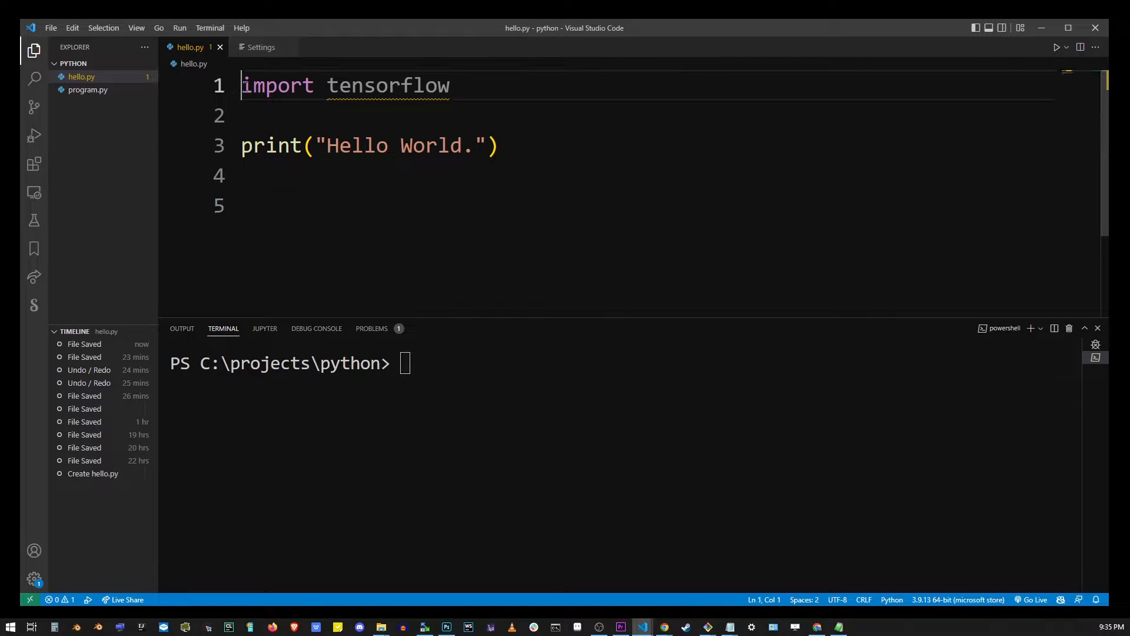
Run python hello.py in the terminal to reveal the missing tensorflow module error.
click(496, 145)
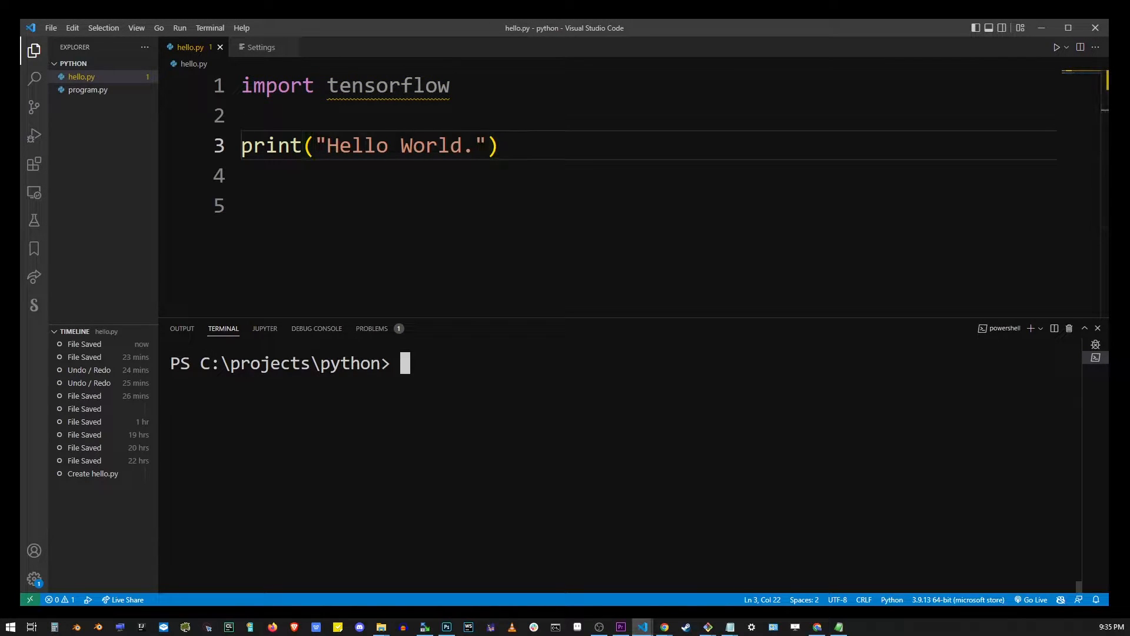
text(python helll)
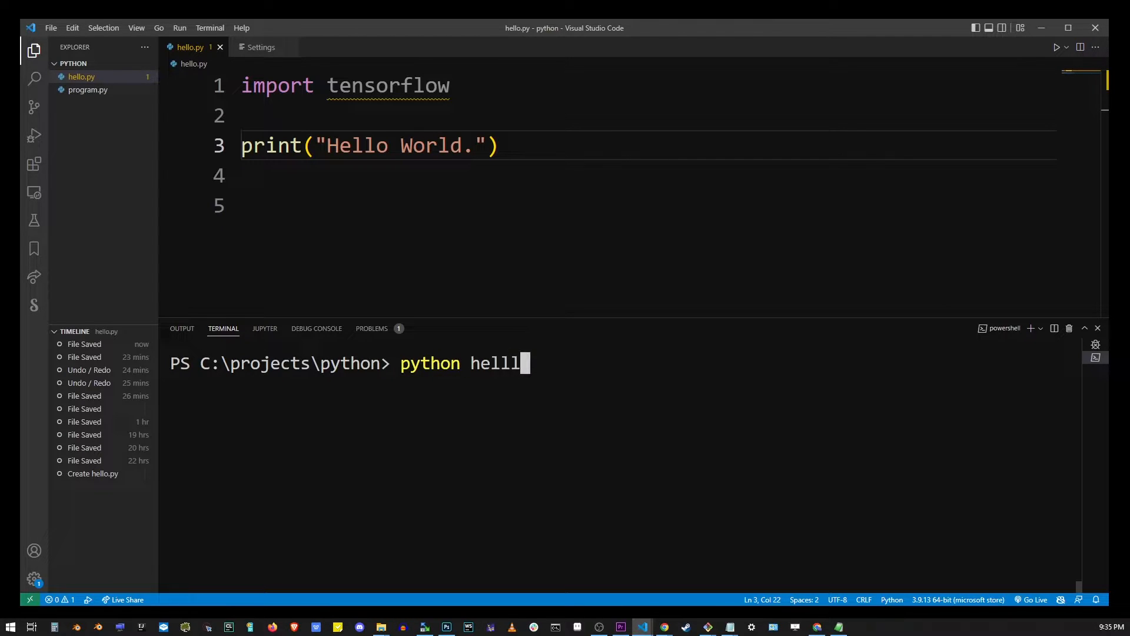
key(BackSpace)
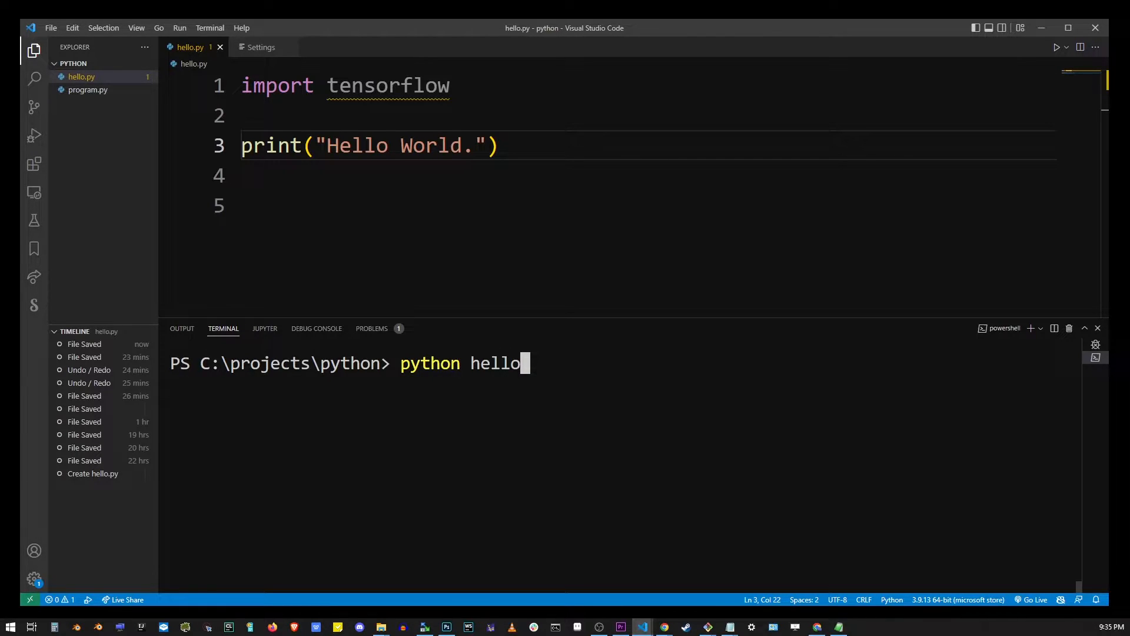
text(.py)
key(Enter)
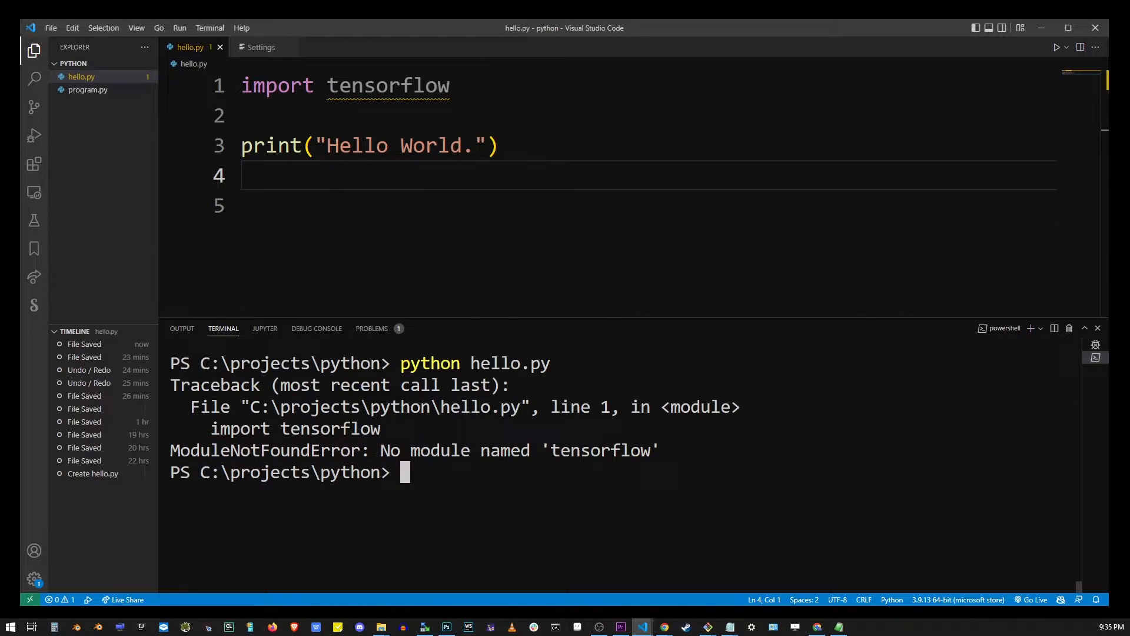
Install tensorflow with pip install tensorflow, getting tensorflow 2.10.0 and dependencies.
text(pip)
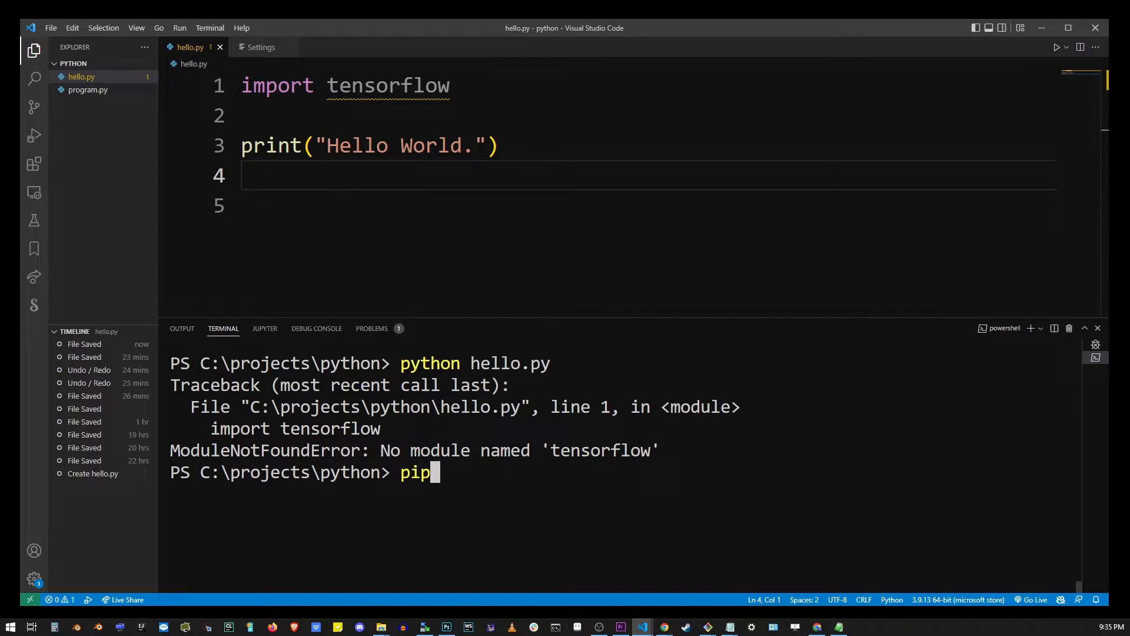
text(install tensorf)
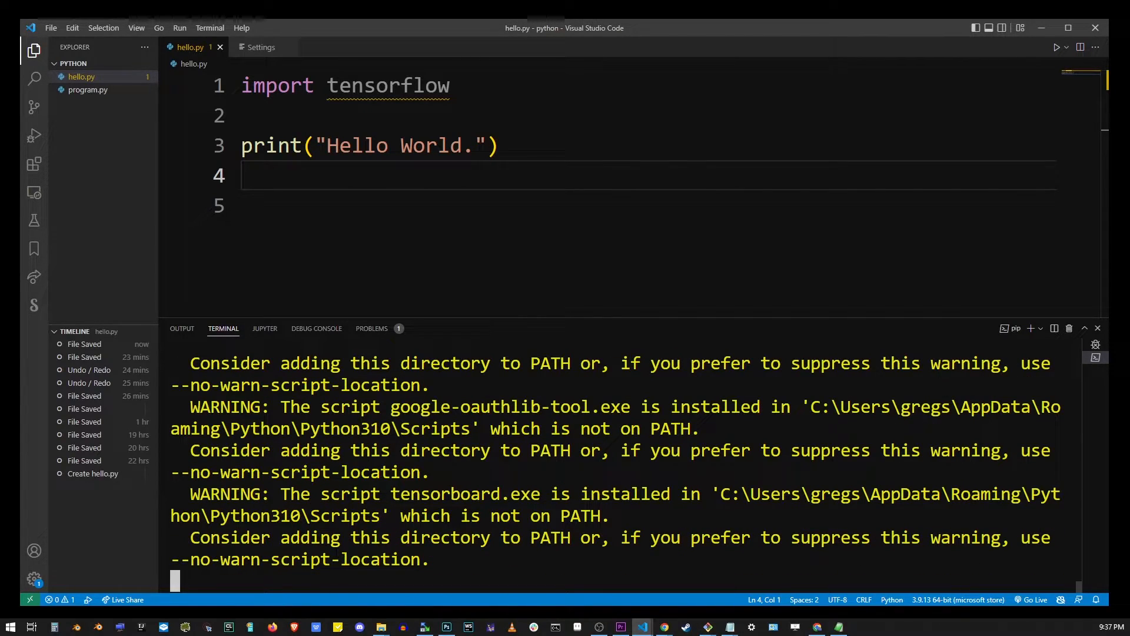
text(projects\python> p)
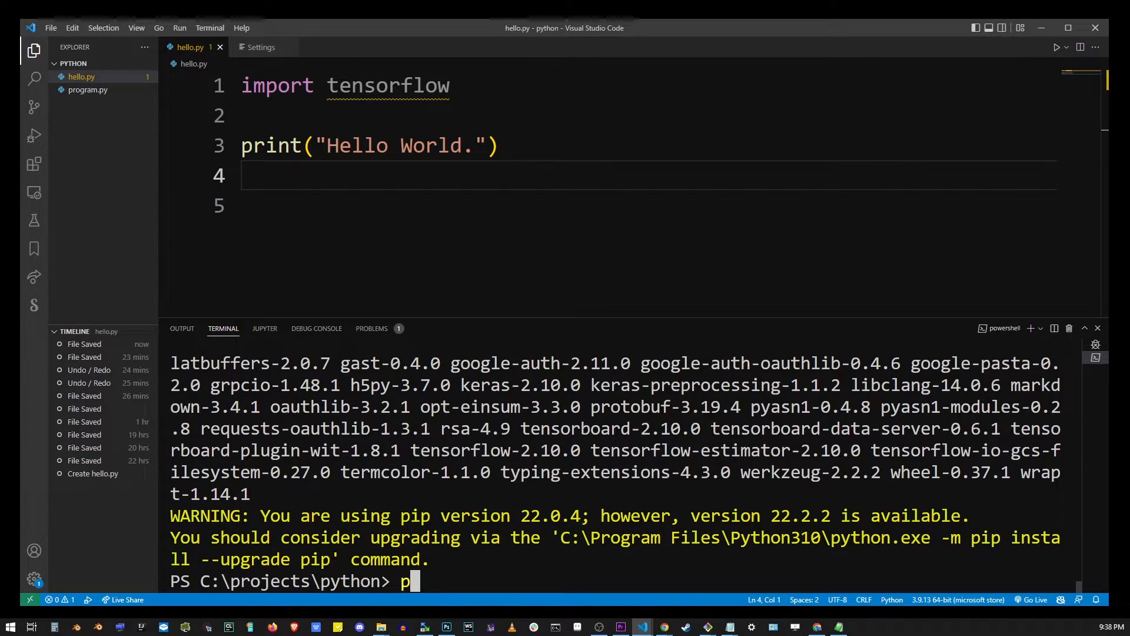
text(ython hell)
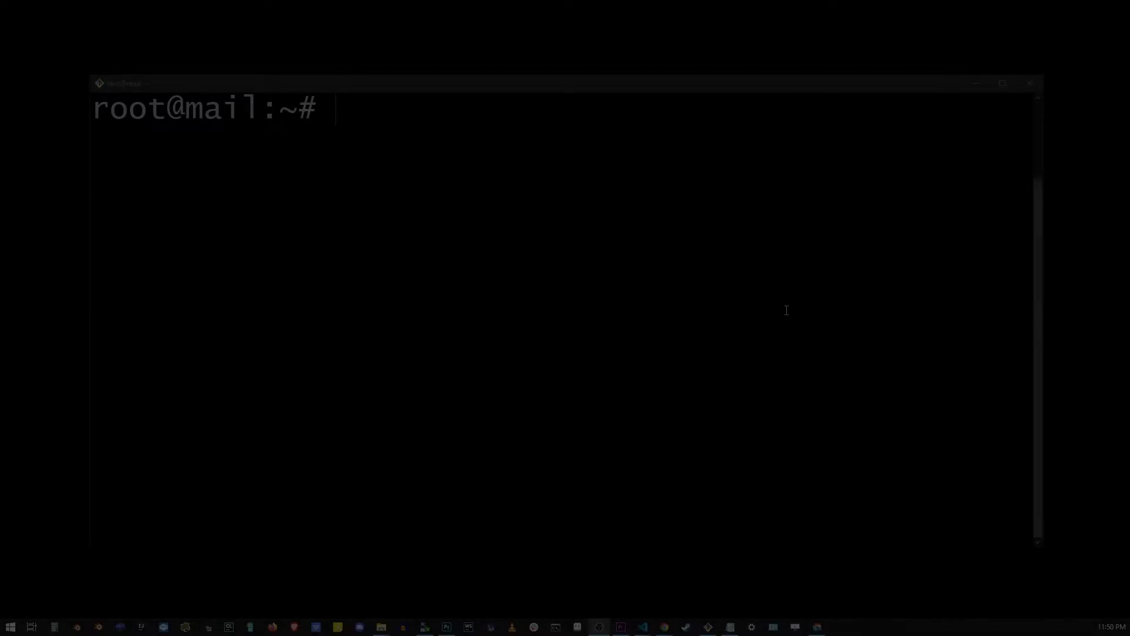
Check python and python3 versions on root@mail (Python 2.7.17), then clear the screen.
text(pyth)
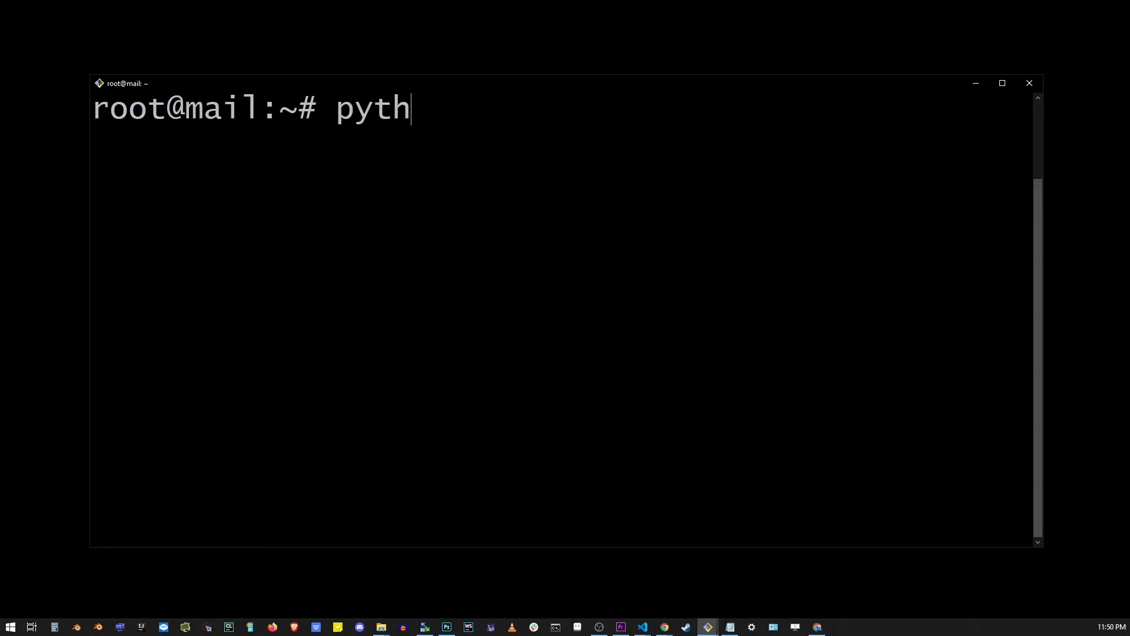
text(on --version)
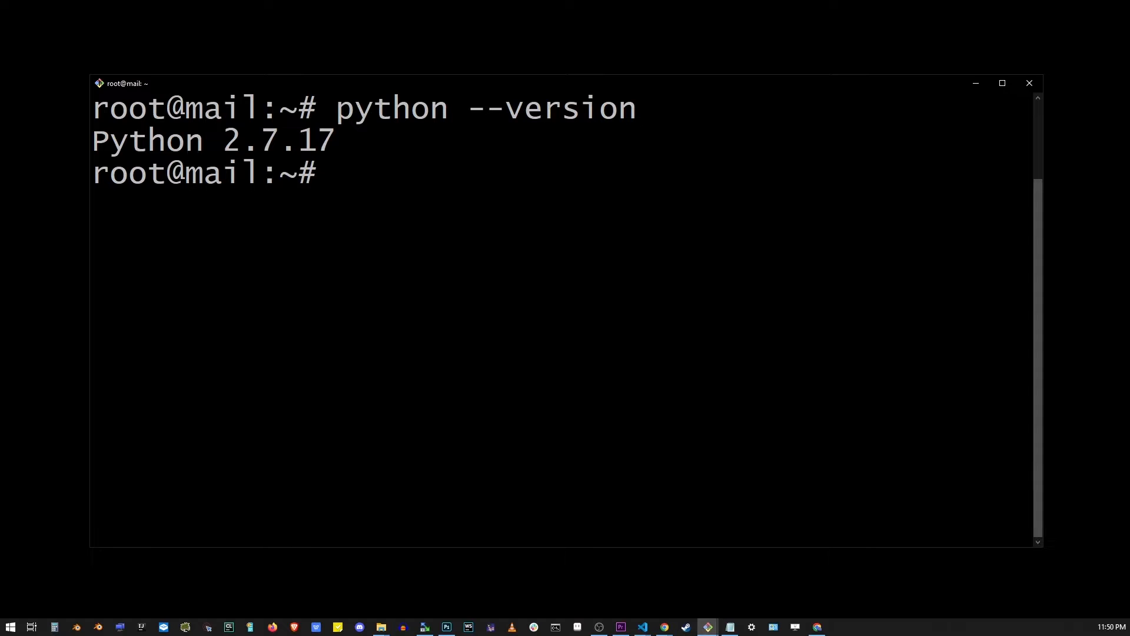
text(python3)
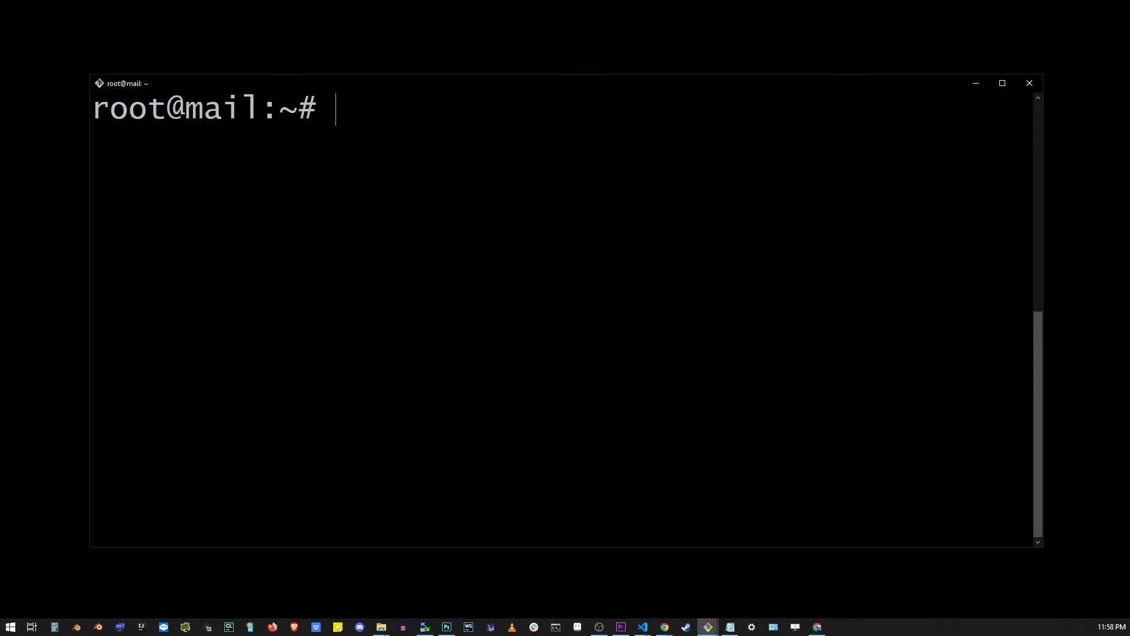
Run pip --version and pip3 --version (both 9.0.1) and highlight the pip3 path.
text(pip --)
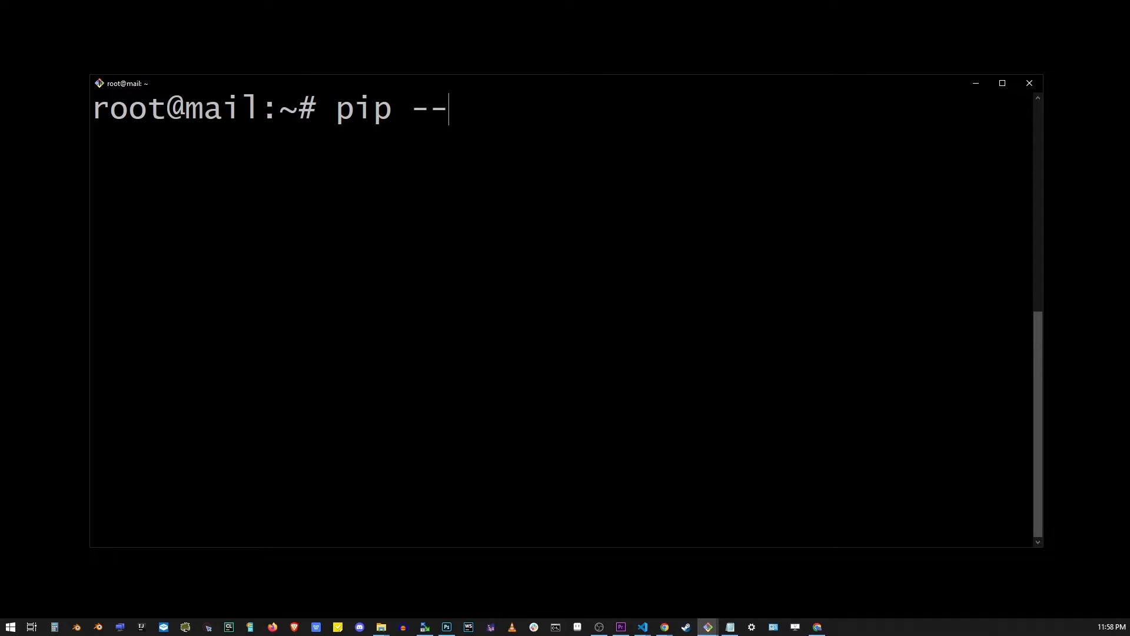
text(version)
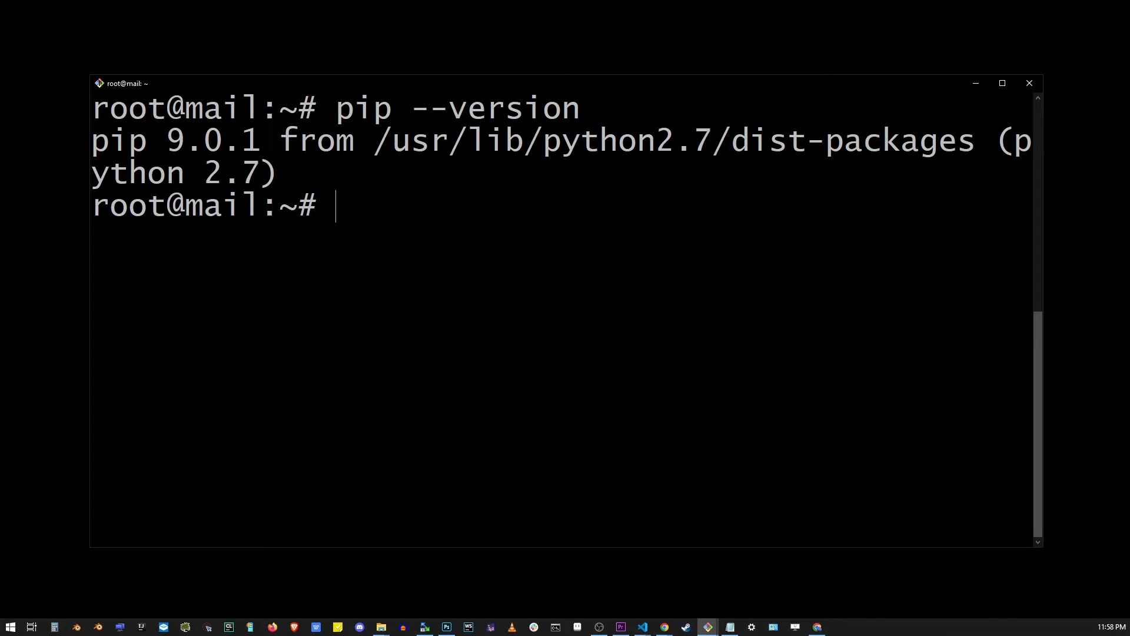
text(pip3 --)
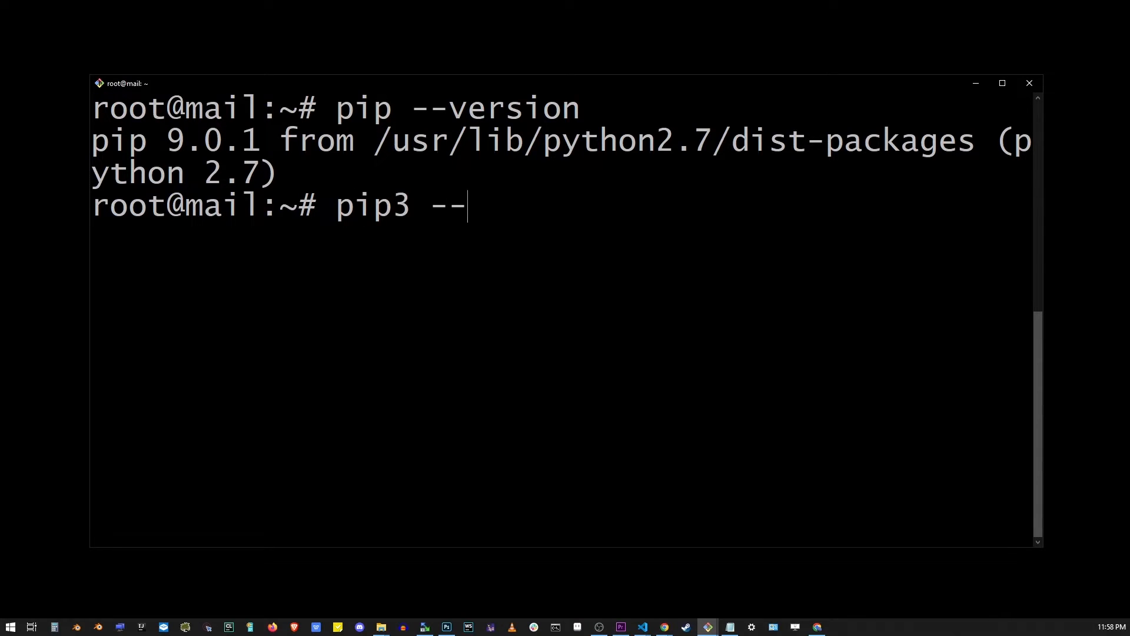
text(version)
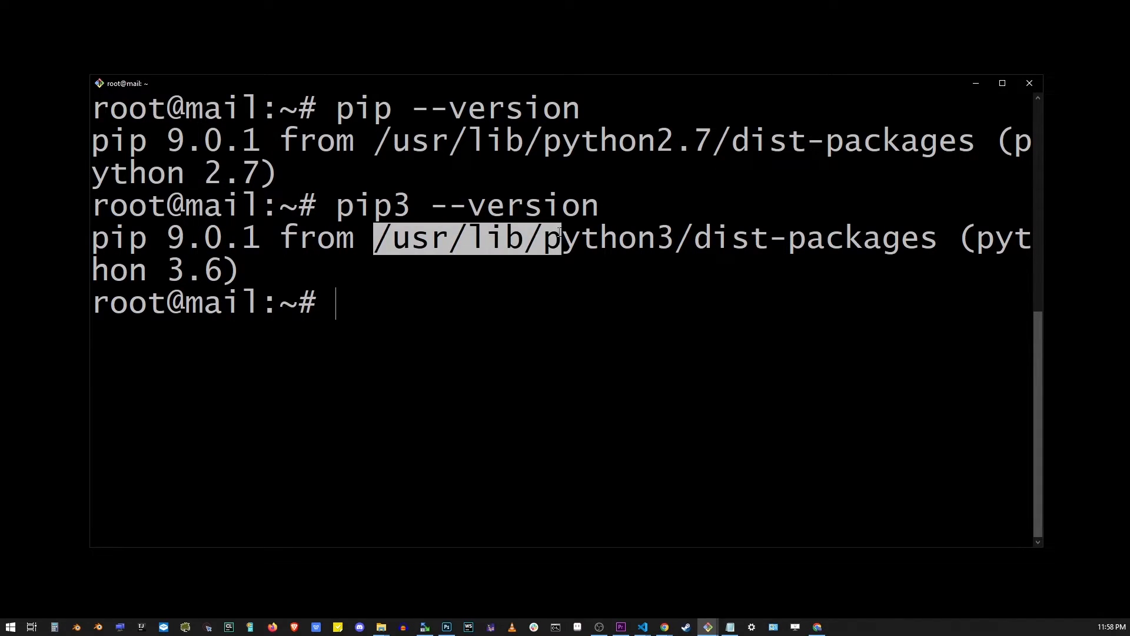
drag(555, 238, 671, 238)
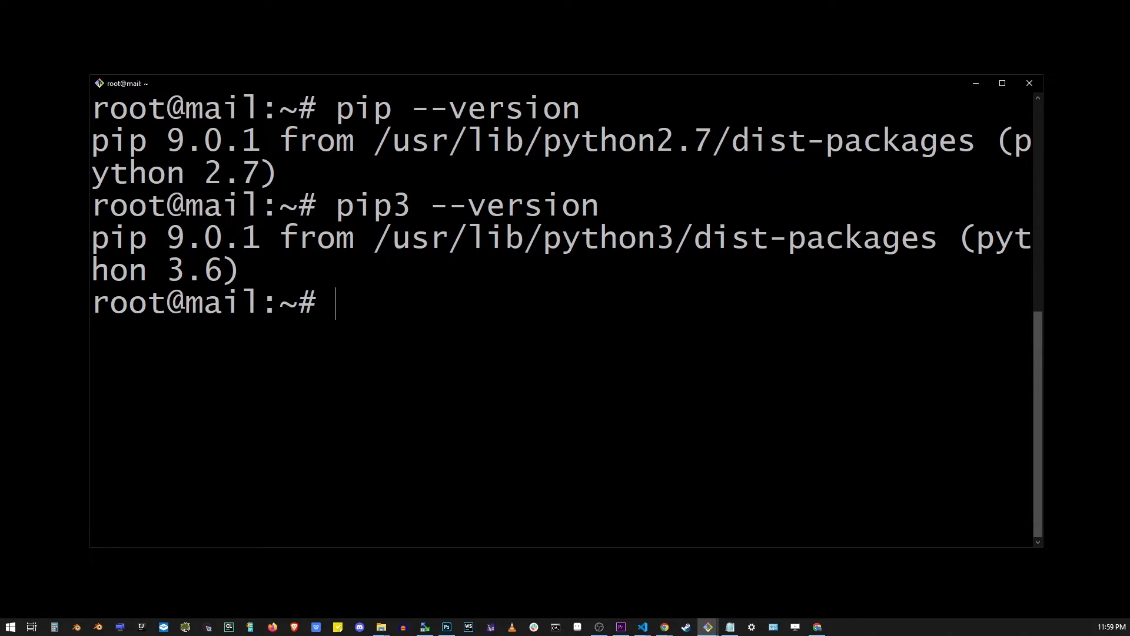
Alias pip=pip3 on root@mail and confirm with pip --version.
text(alias)
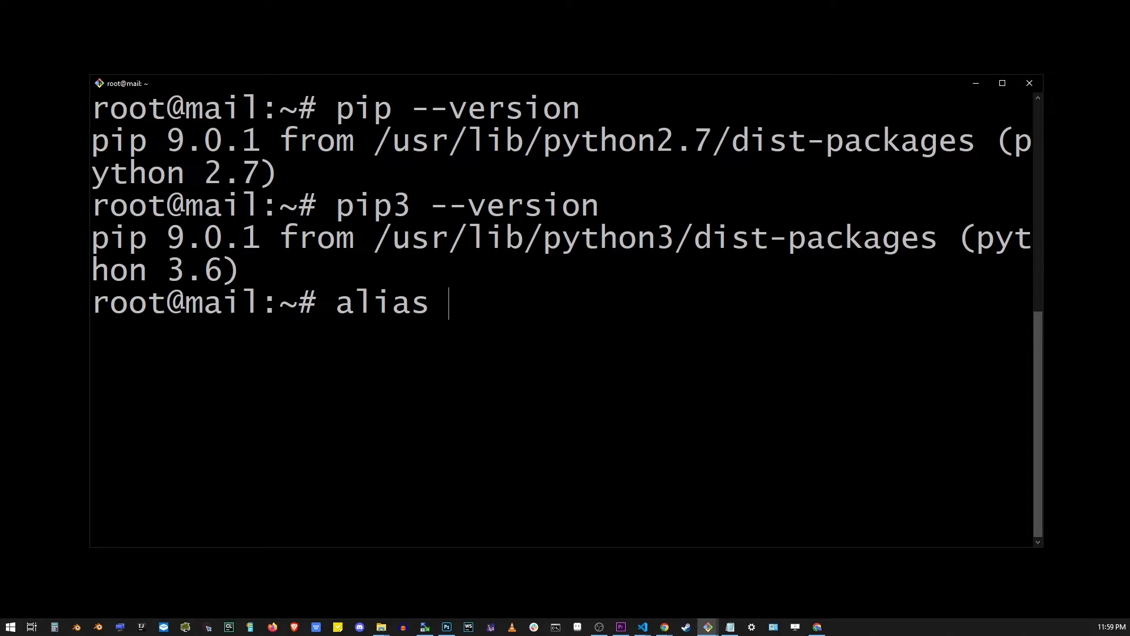
text(pip=)
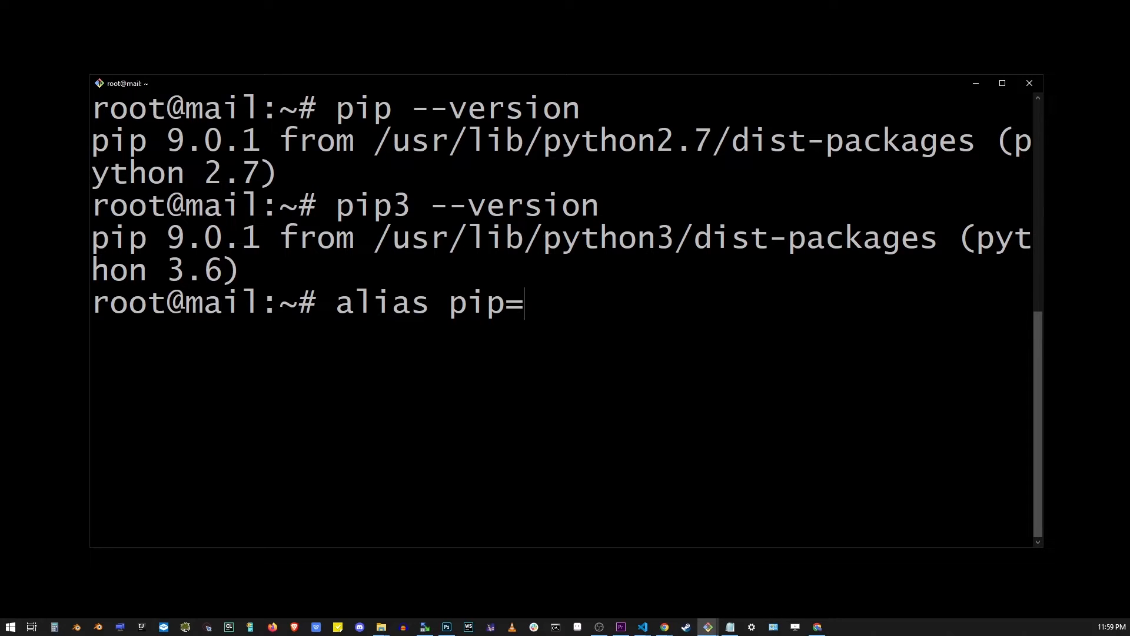
text(pip3)
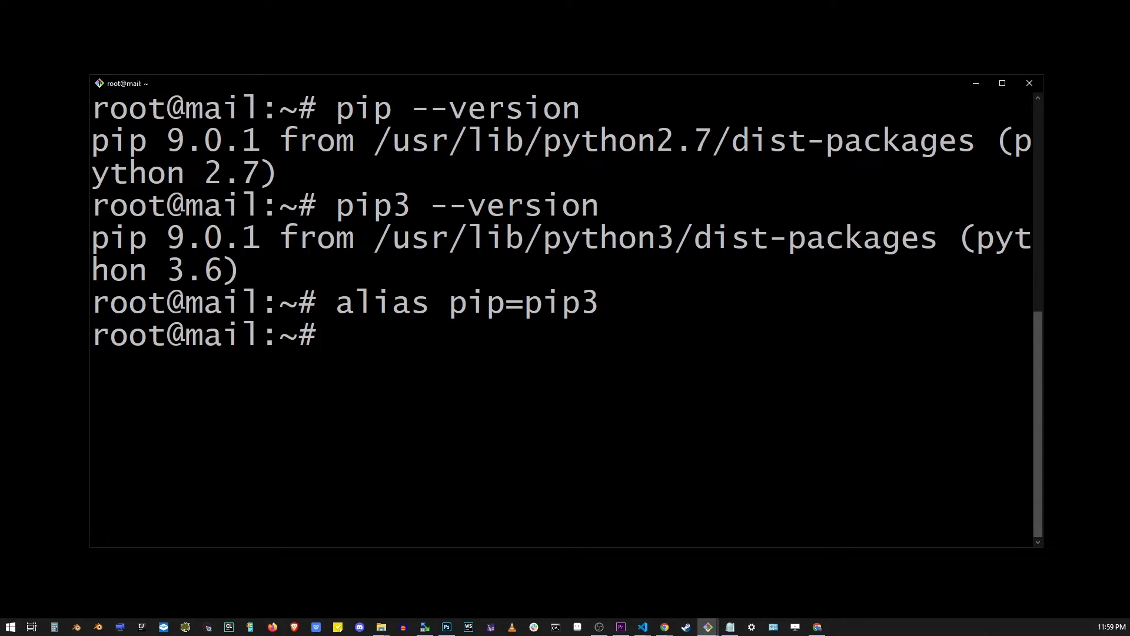
text(pip)
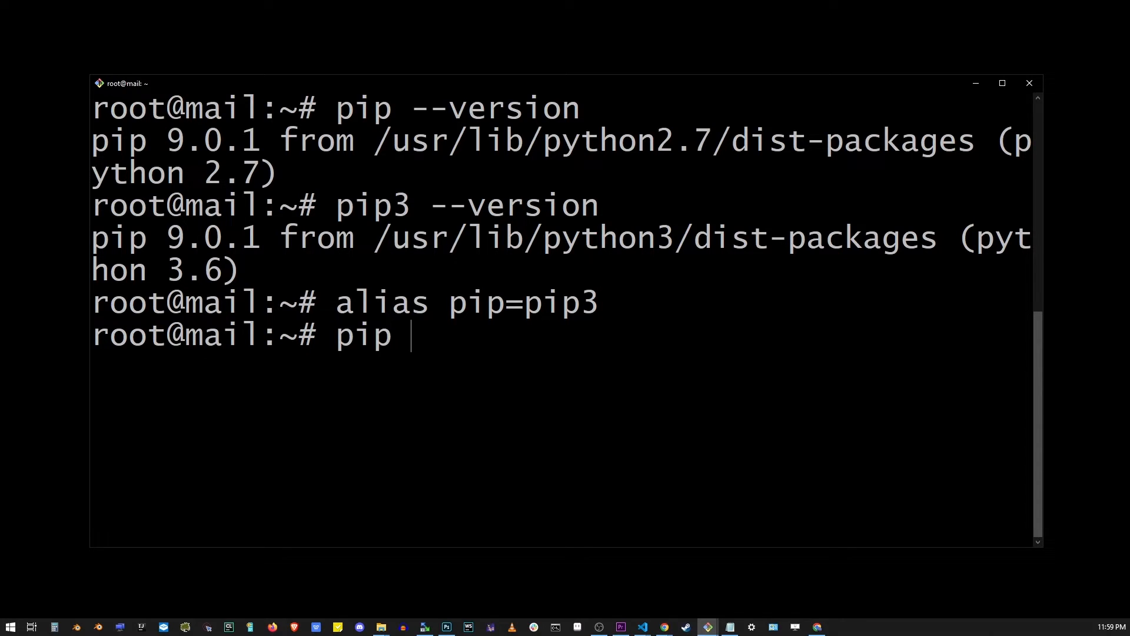
text(--version)
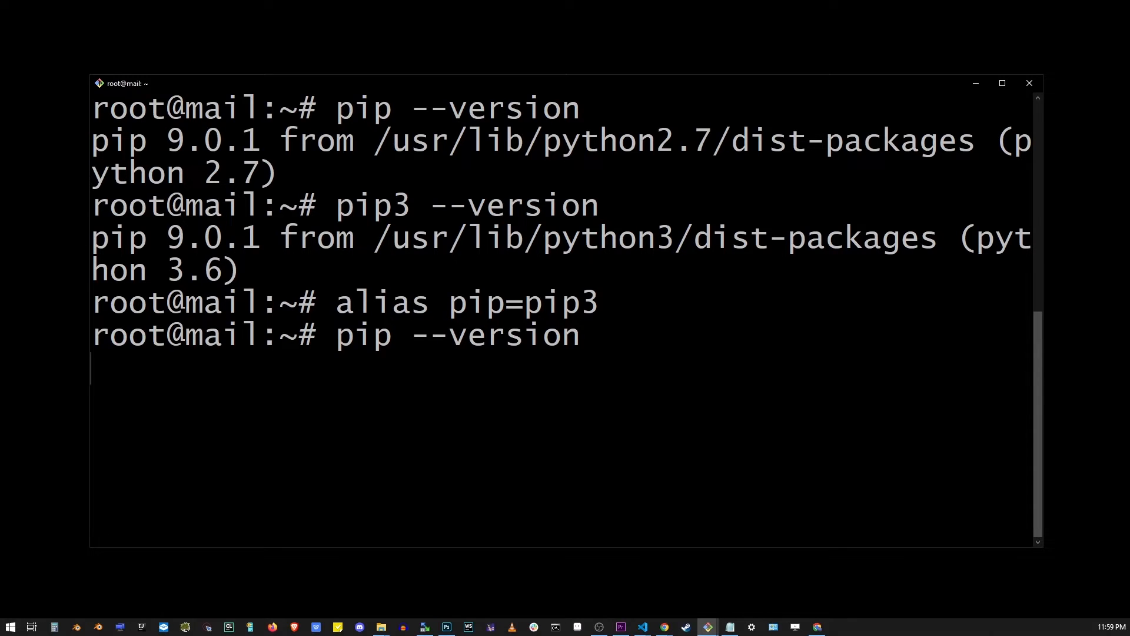
key(enter)
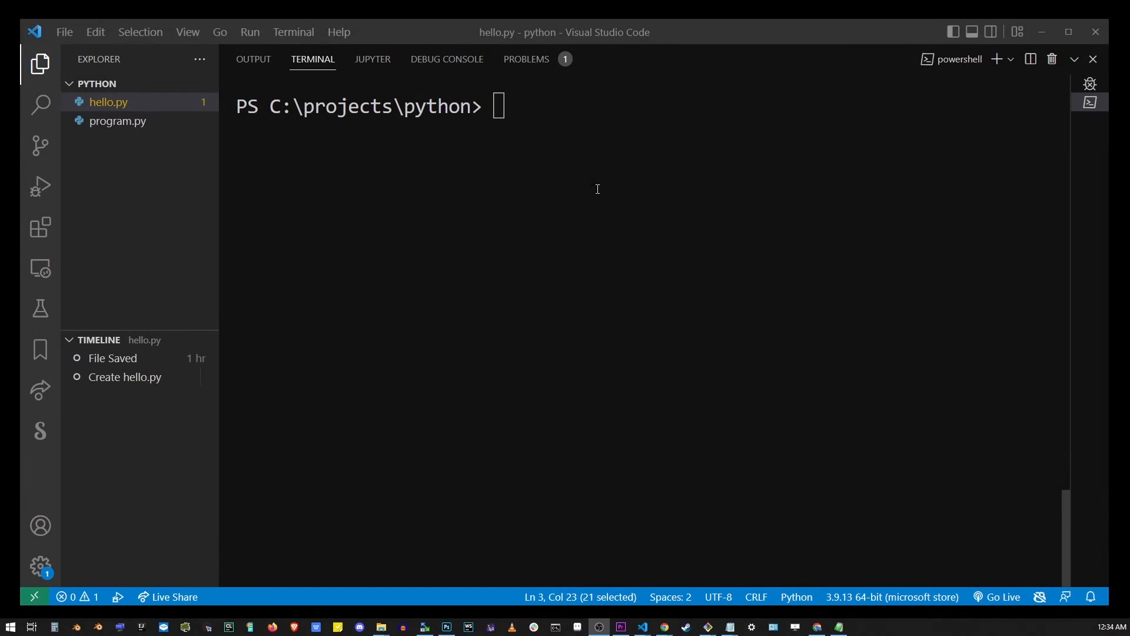
text(pip list)
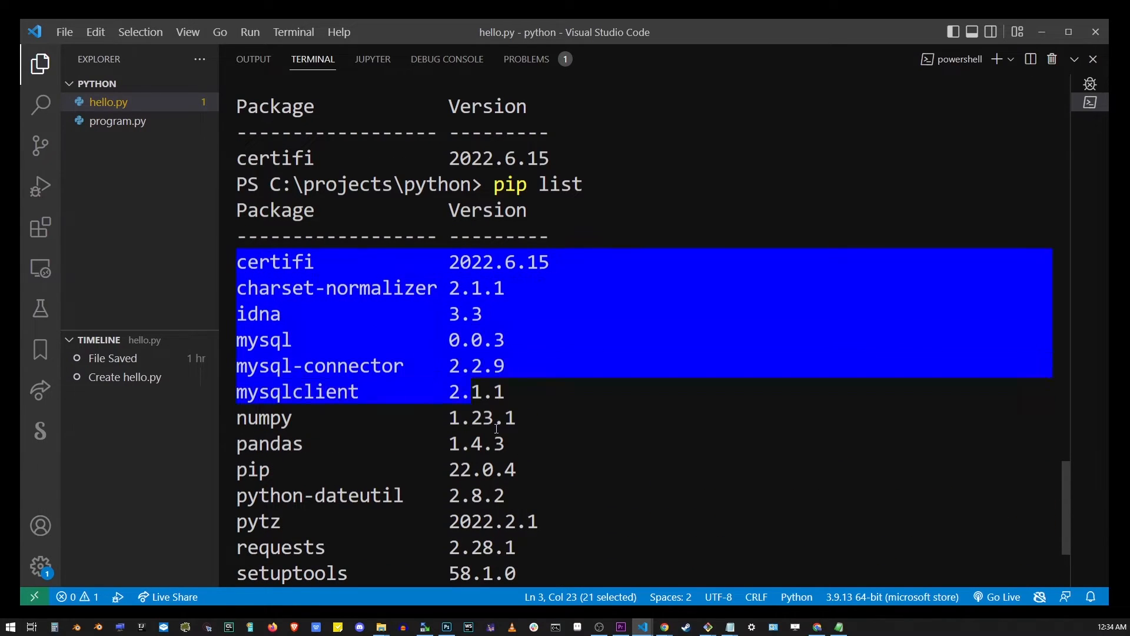
scroll(down, 3)
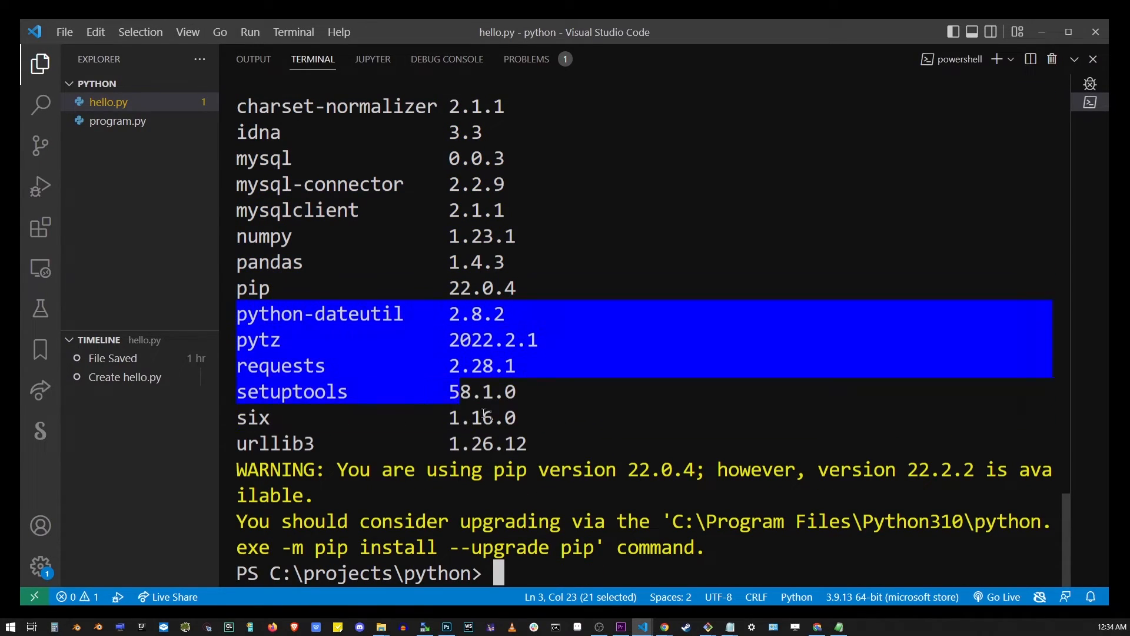
double_click(280, 366)
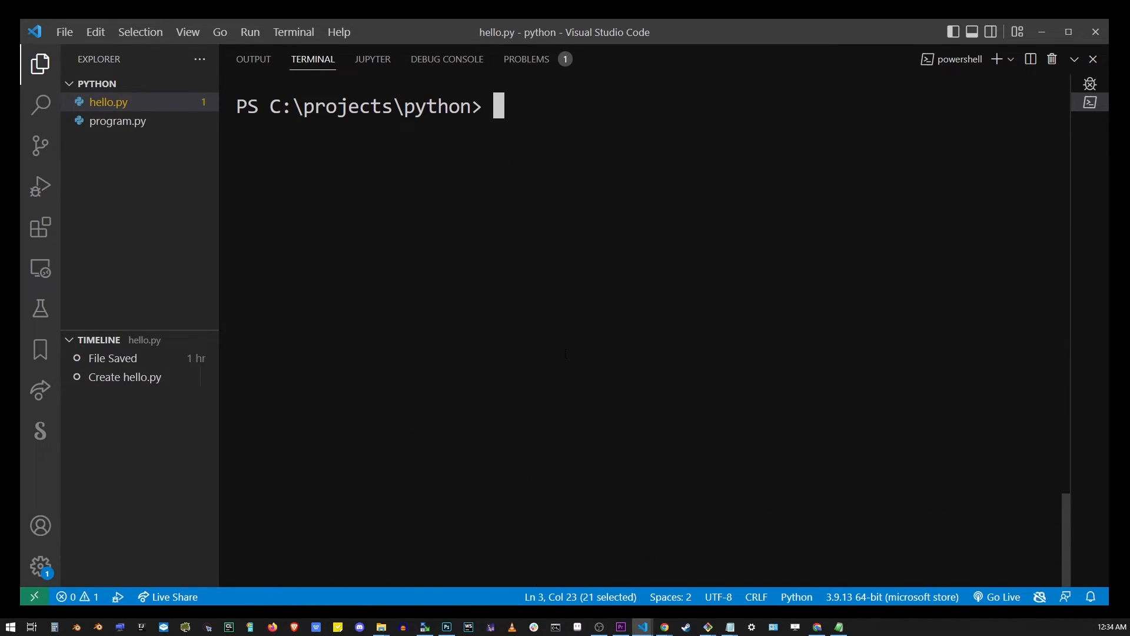
Run pip2 list to see graphics.py, pip, pygame, setuptools, then scroll through pip list.
text(pip2 list)
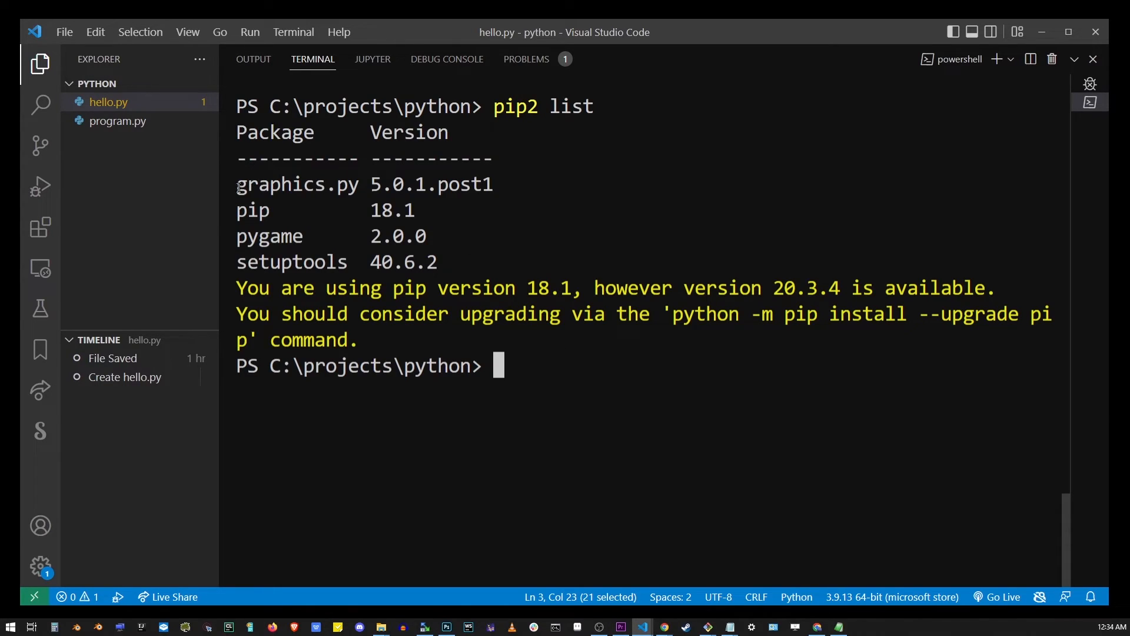
drag(237, 184, 437, 261)
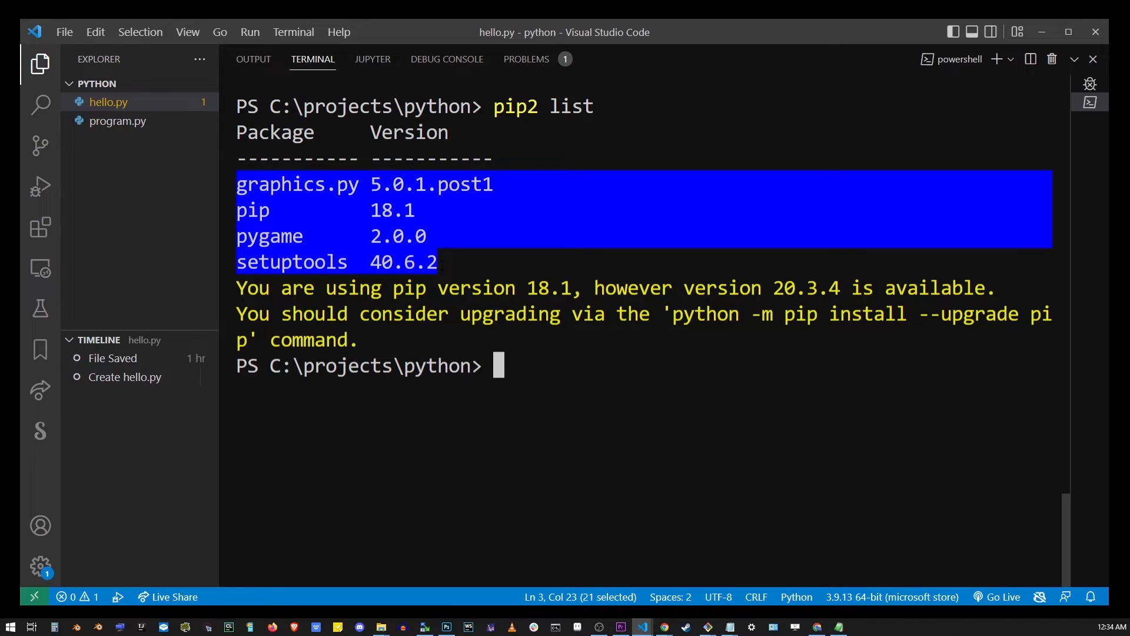
click(573, 395)
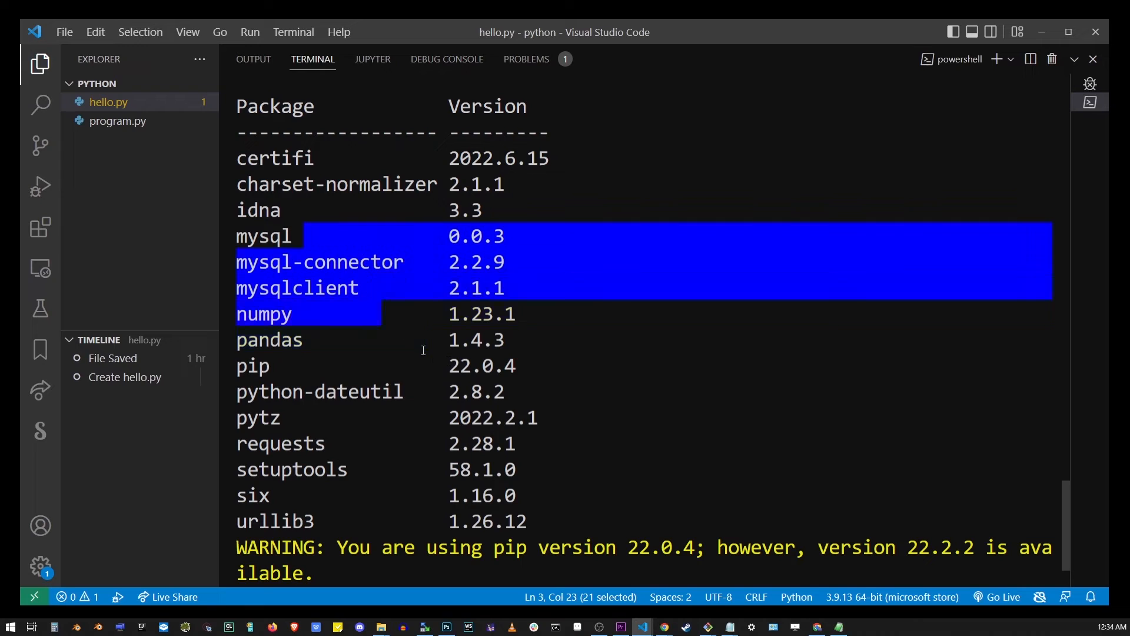
scroll(down, 3)
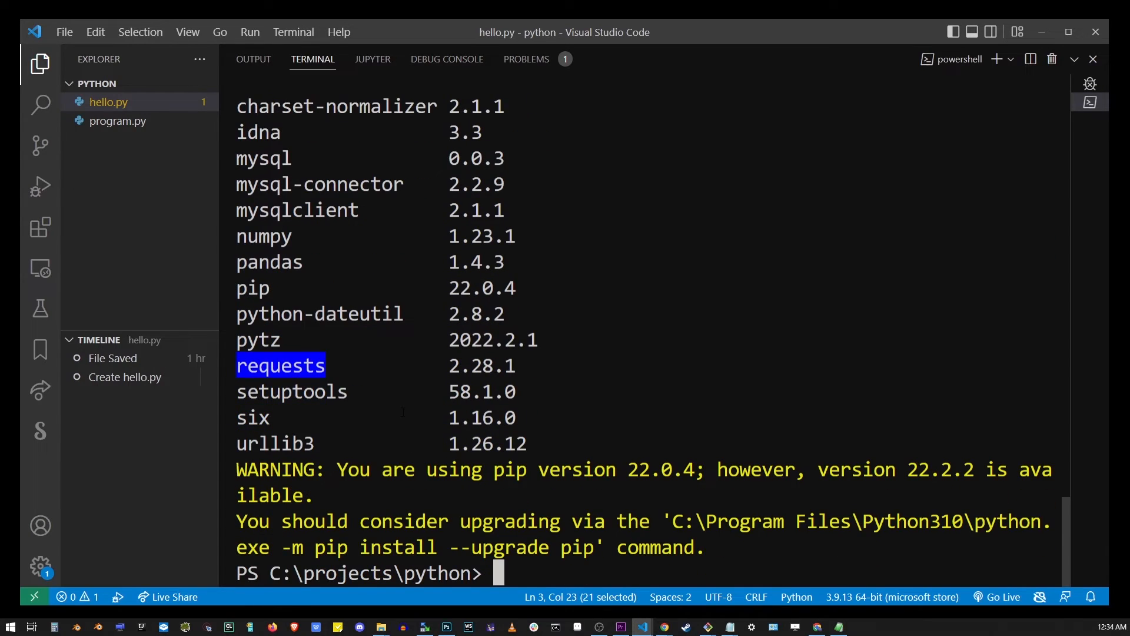